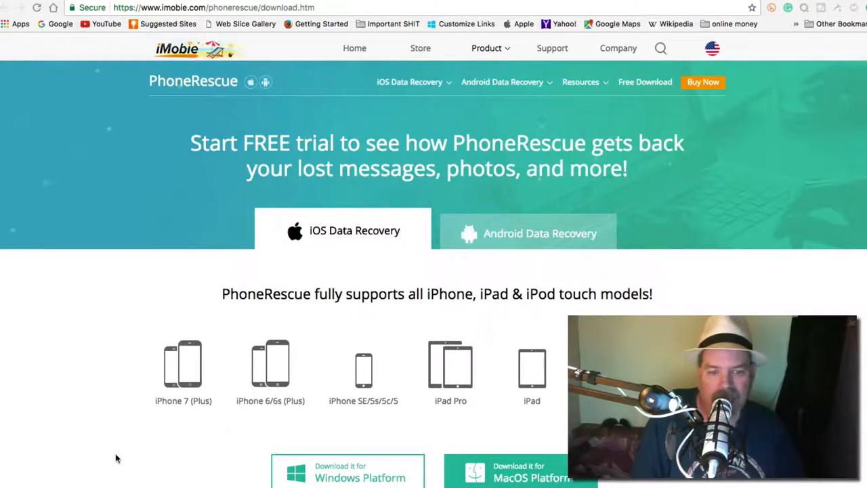
Check PhoneRescue license prices, then download the macOS version from the iMobie site
scroll(down, 3)
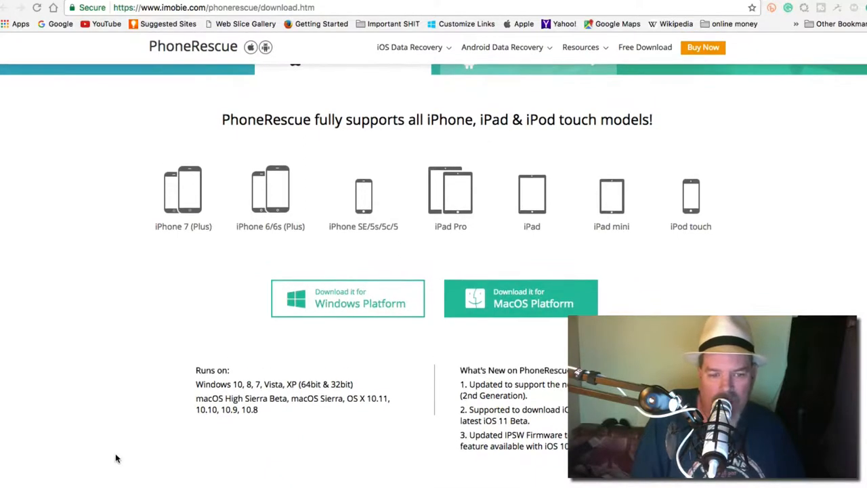
scroll(up, 3)
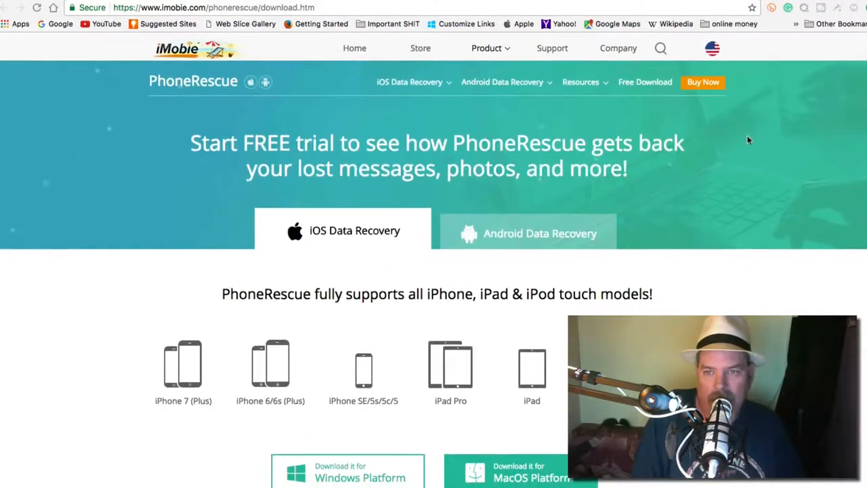
mouse_move(703, 85)
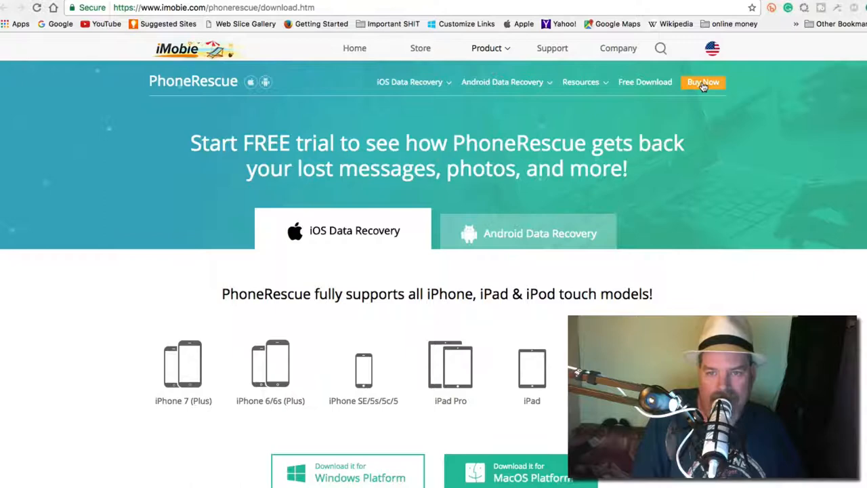
click(703, 82)
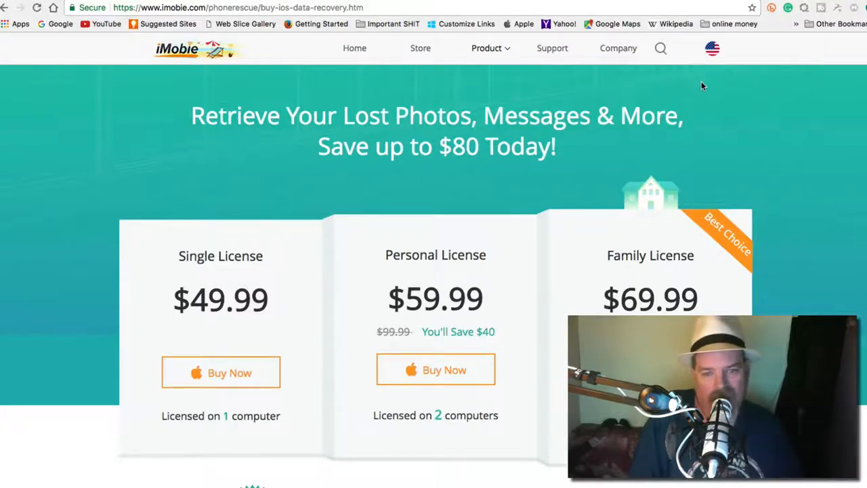
mouse_move(29, 51)
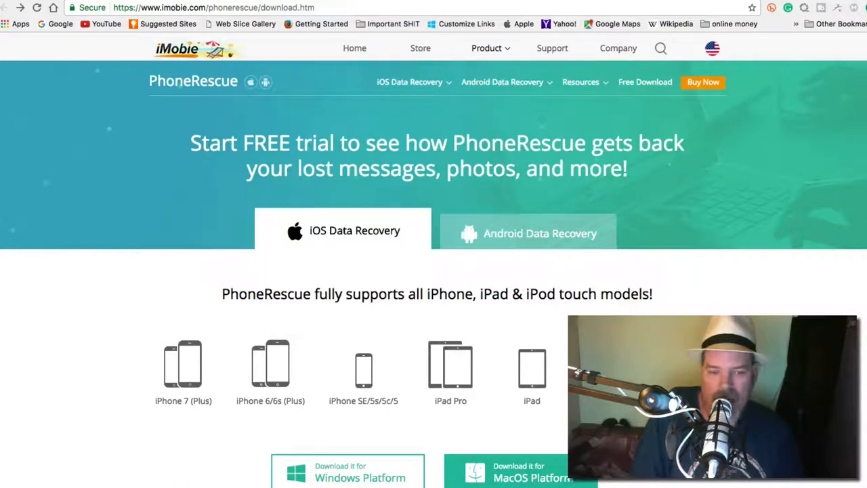
mouse_move(415, 279)
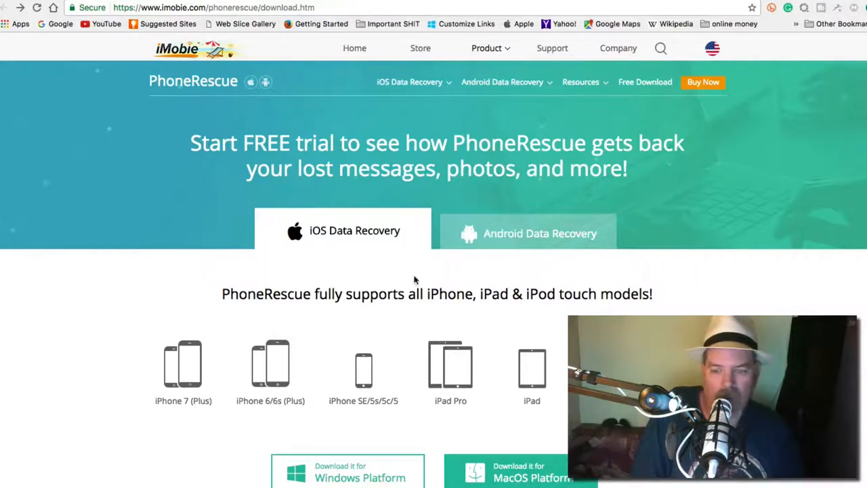
scroll(down, 3)
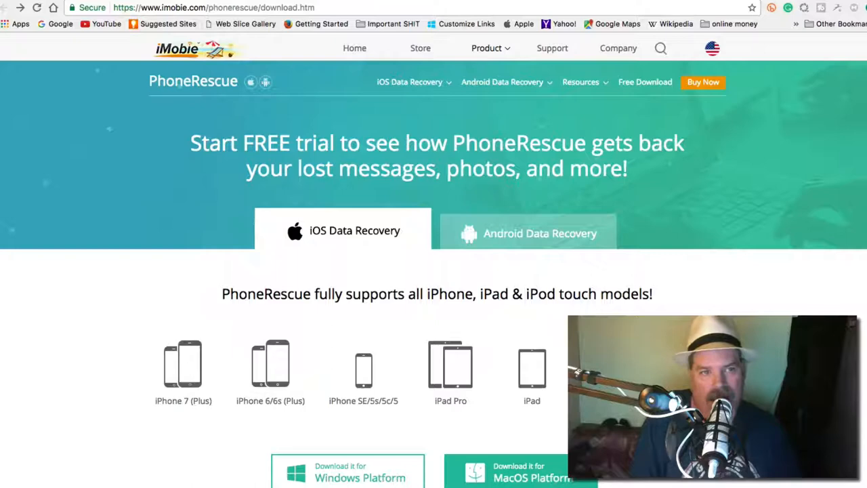
click(521, 480)
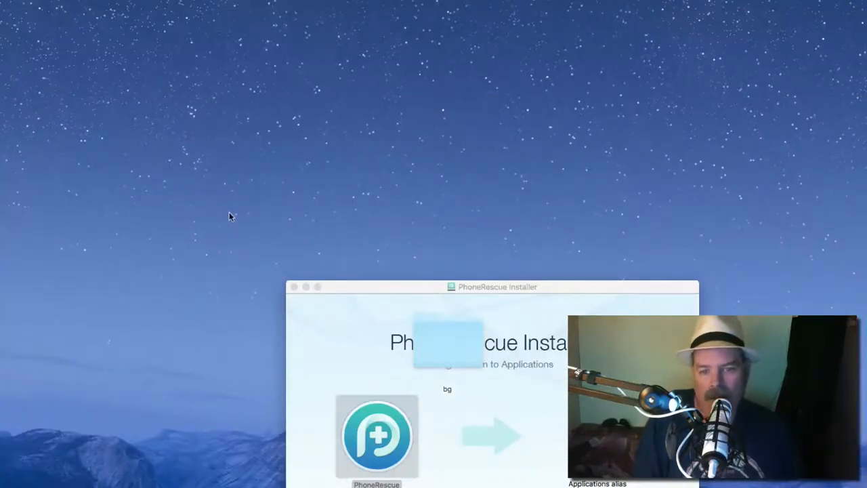
mouse_move(371, 408)
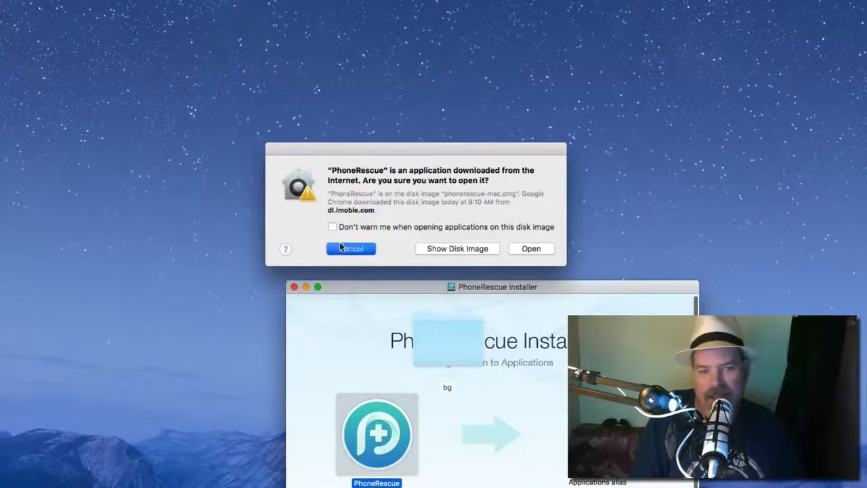
Confirm opening PhoneRescue in the downloaded-from-Internet security warning
click(350, 248)
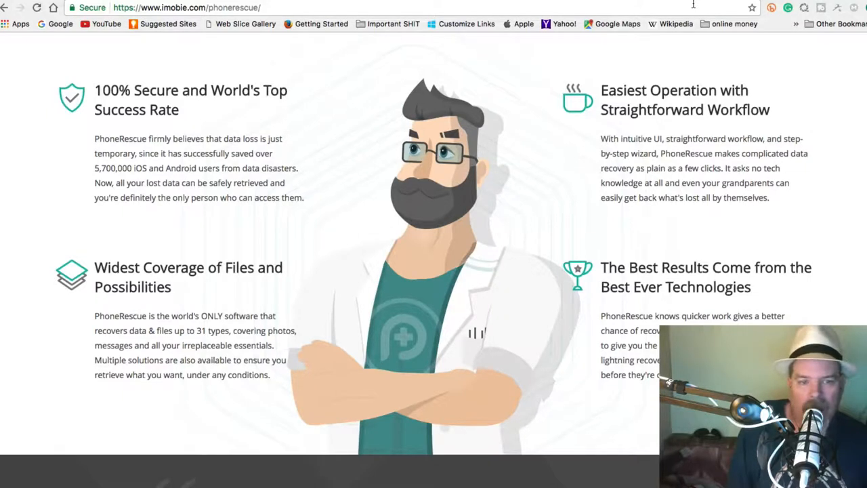
mouse_move(616, 9)
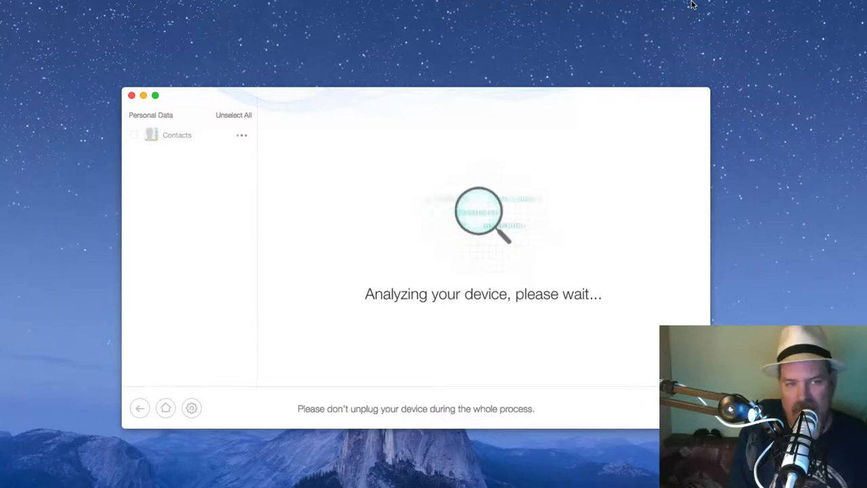
mouse_move(465, 52)
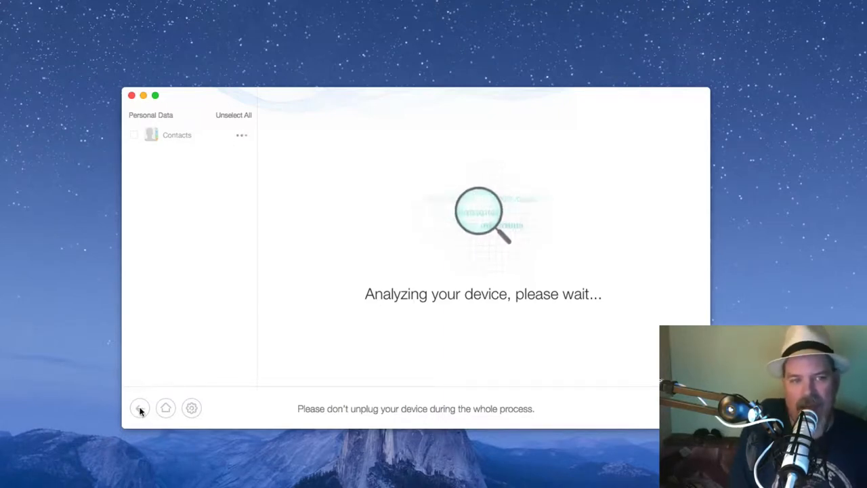
mouse_move(199, 138)
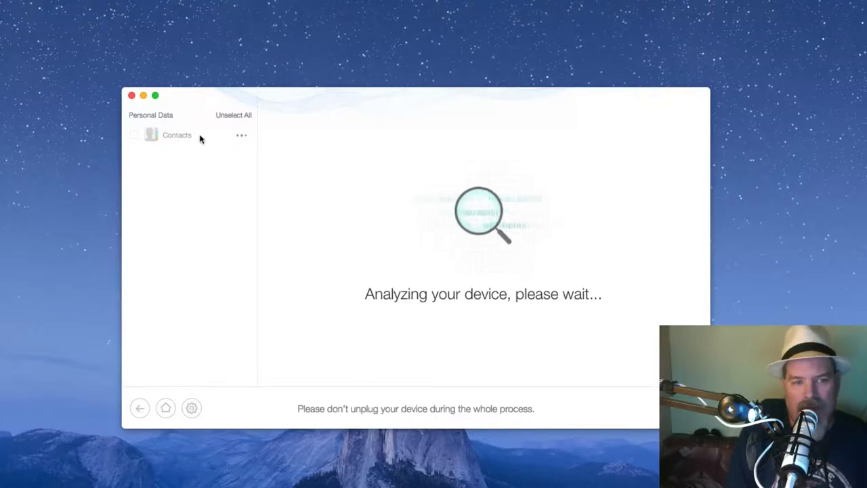